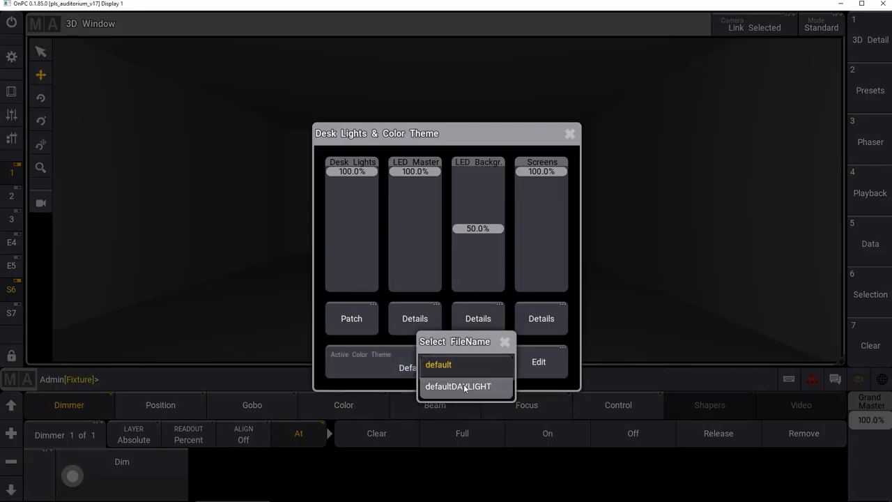
# Choose defaultDAYLIGHT as the desk's active color theme file.
pyautogui.click(462, 386)
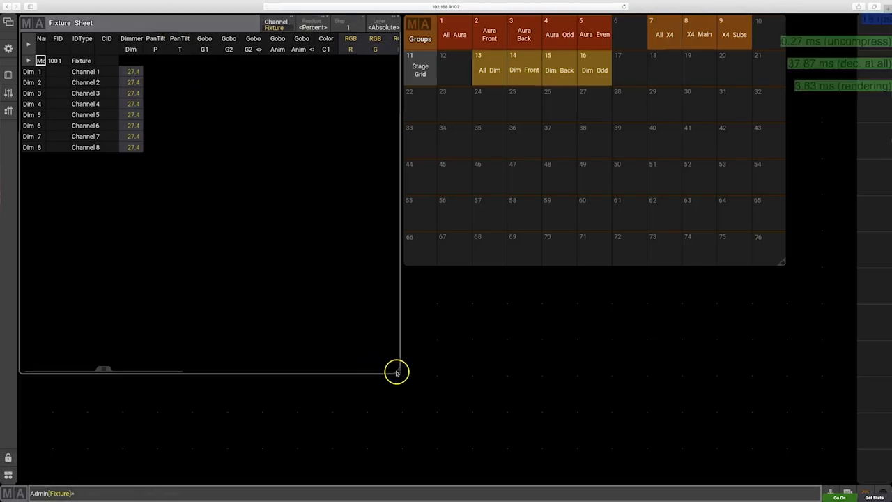
# Shrink the Fixture Sheet window to about half its height beside the groups pool.
pyautogui.moveTo(397, 373); pyautogui.dragTo(380, 267)
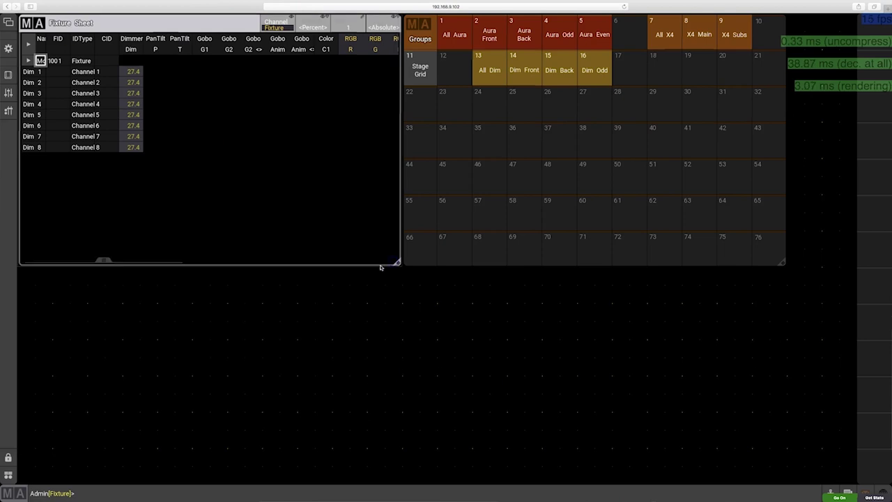